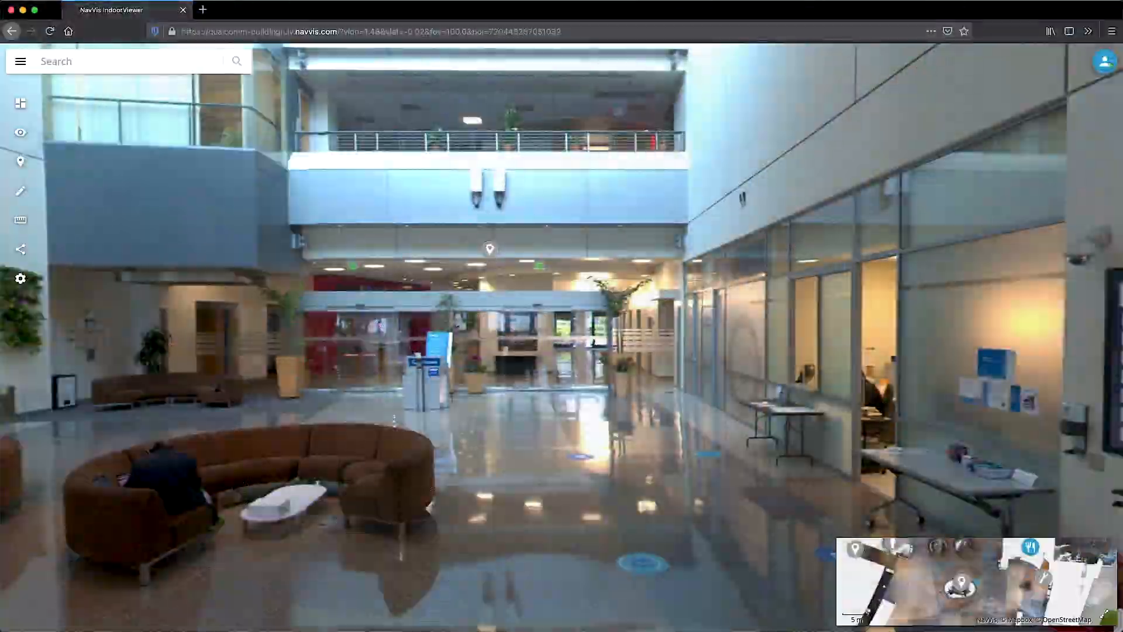
Step: Open the Ultra Wideband mmW (5G) point of interest and view its share link
{"action": "left_click", "coordinate": [487, 249]}
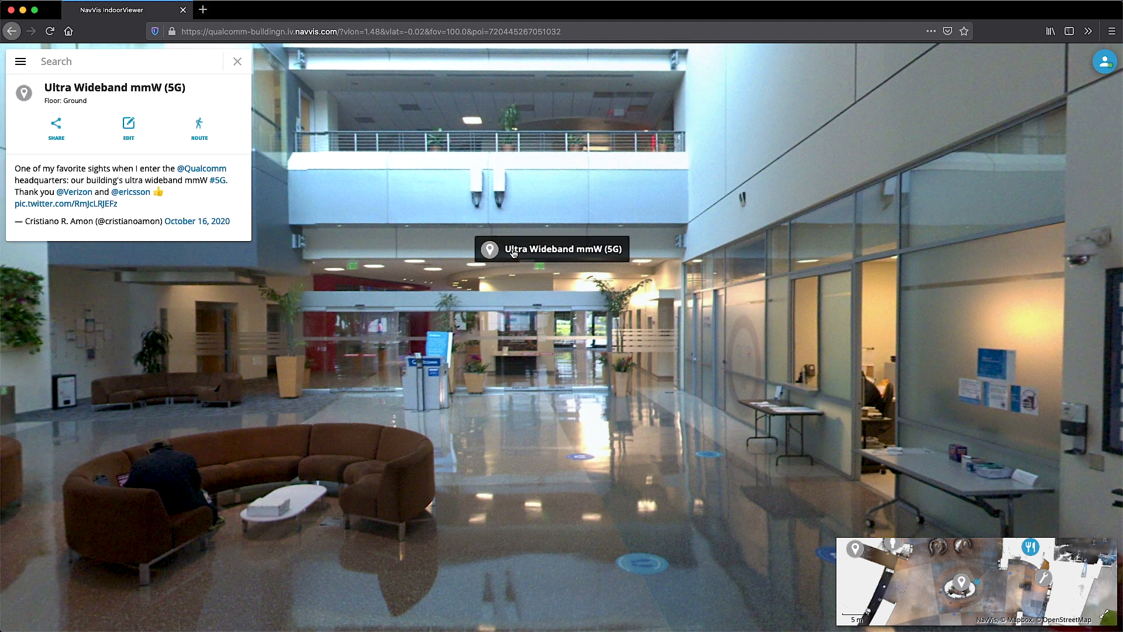
{"action": "left_click", "coordinate": [56, 124]}
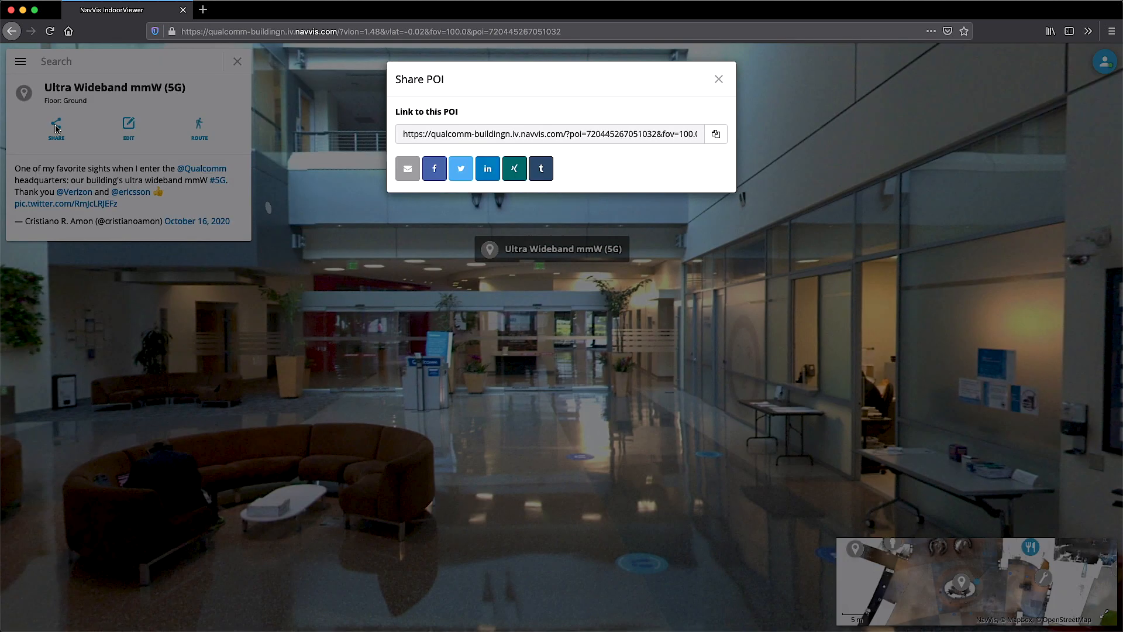
{"action": "mouse_move", "coordinate": [434, 169]}
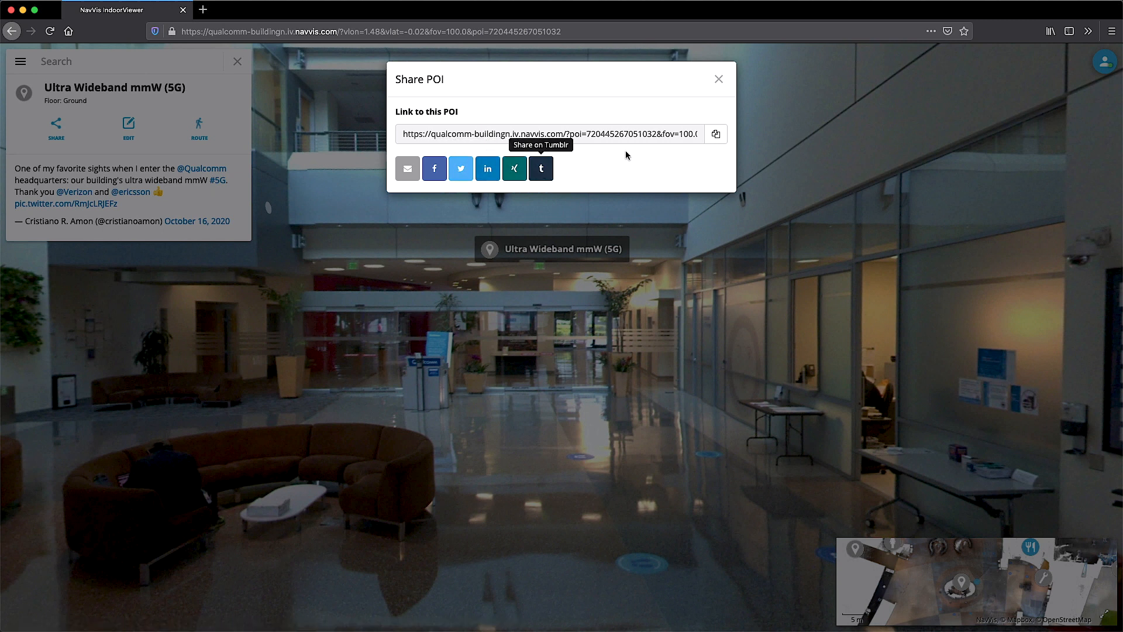
{"action": "left_click", "coordinate": [719, 78]}
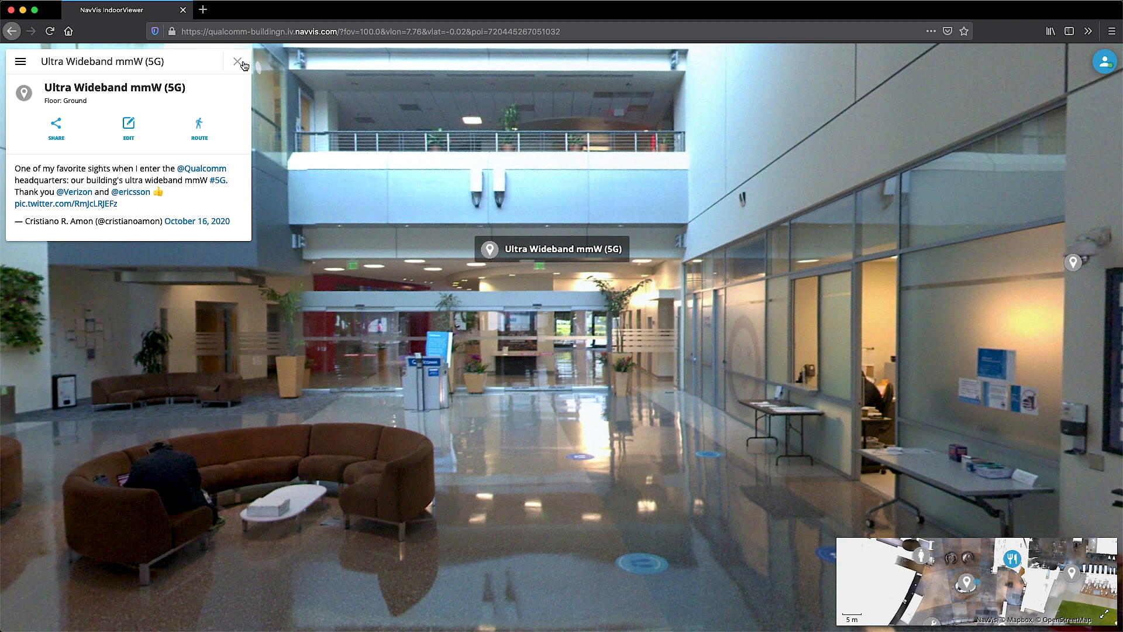
Step: Switch to the Security Desk camera point of interest and start a route from it
{"action": "left_click", "coordinate": [235, 61]}
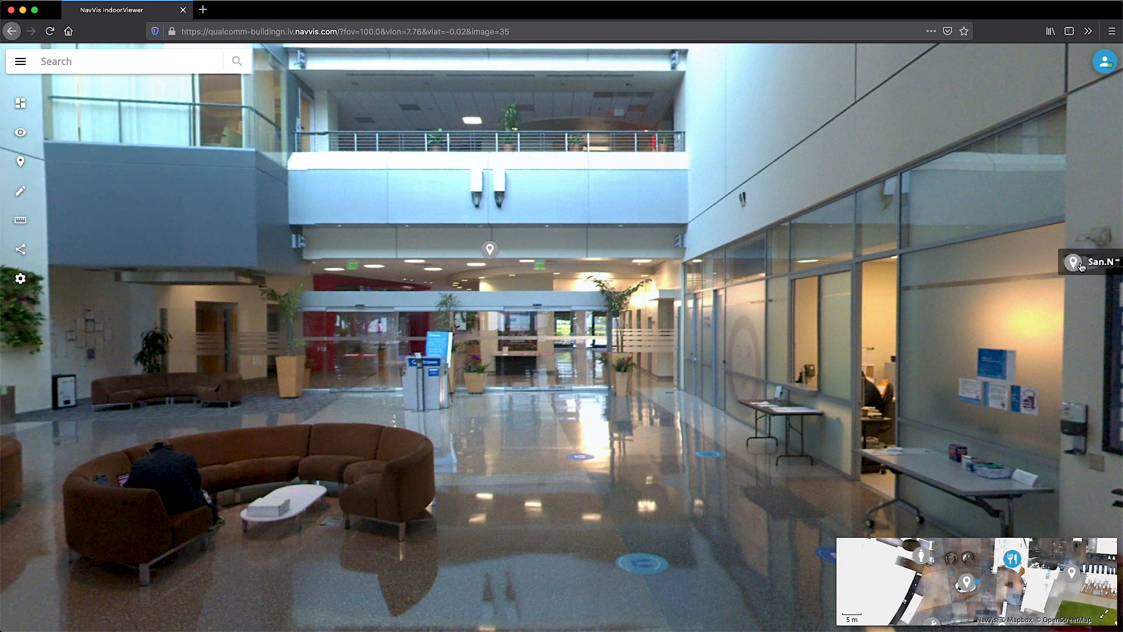
{"action": "left_click", "coordinate": [1073, 263]}
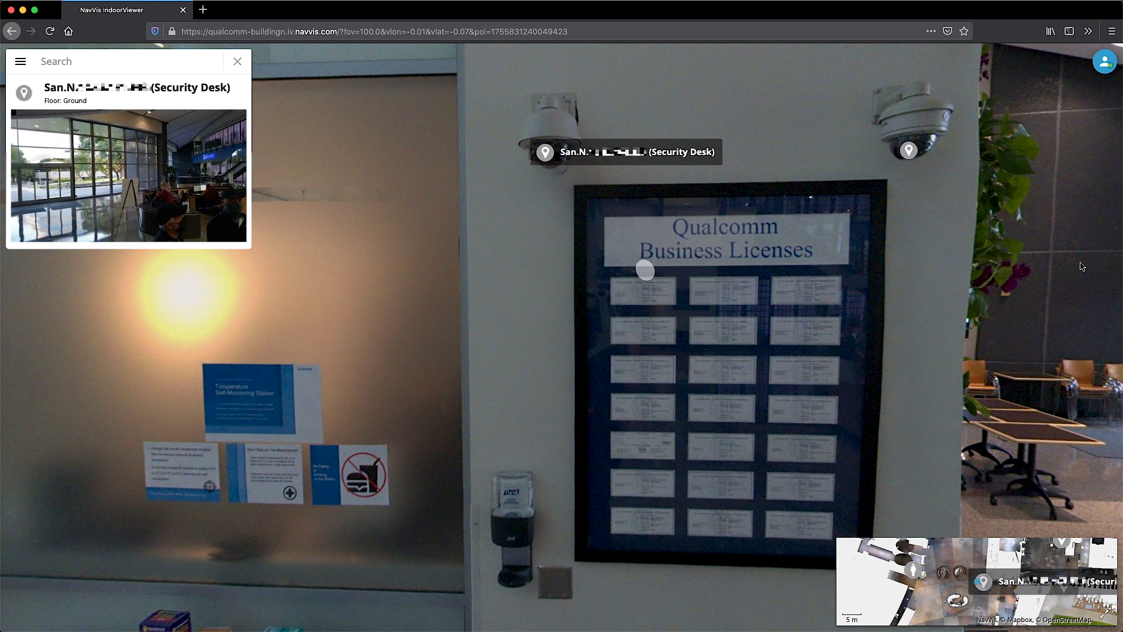
{"action": "left_click", "coordinate": [135, 88]}
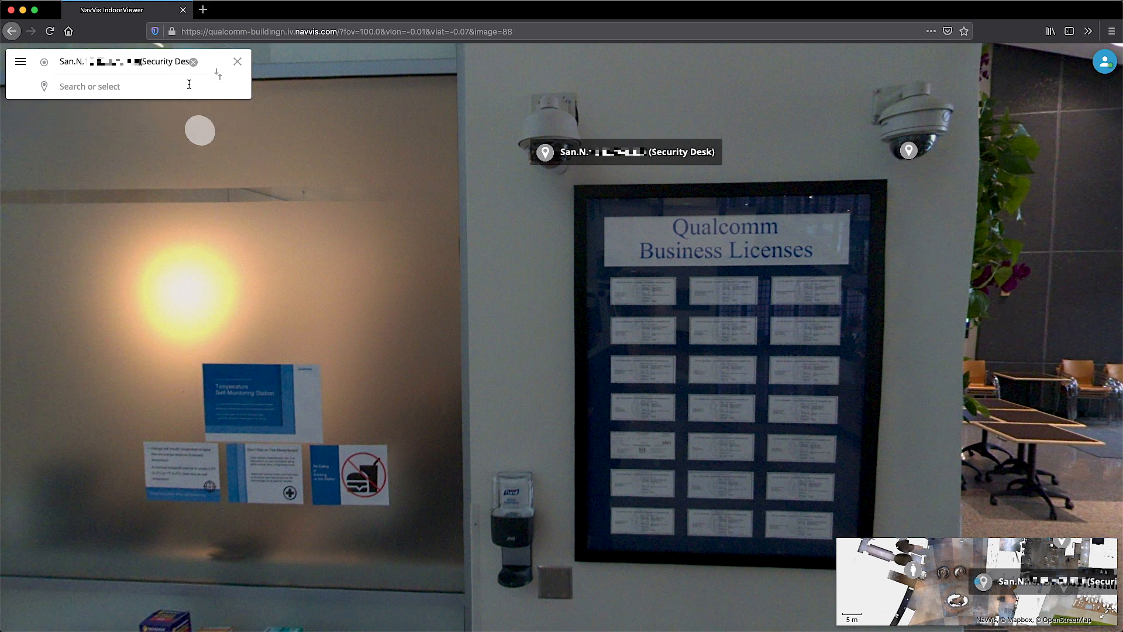
Step: Route to the Museum destination out to the plaza
{"action": "type", "text": "Museum"}
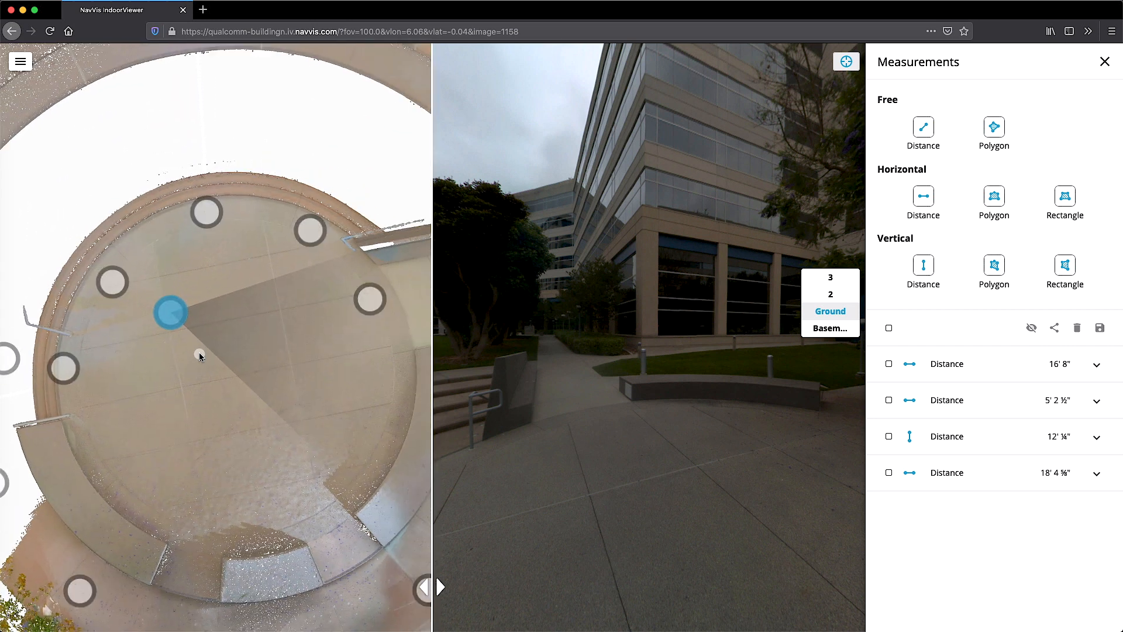
Step: Measure a 31' 9⅝" horizontal distance from the plaza floor to the railing base
{"action": "left_click", "coordinate": [923, 196]}
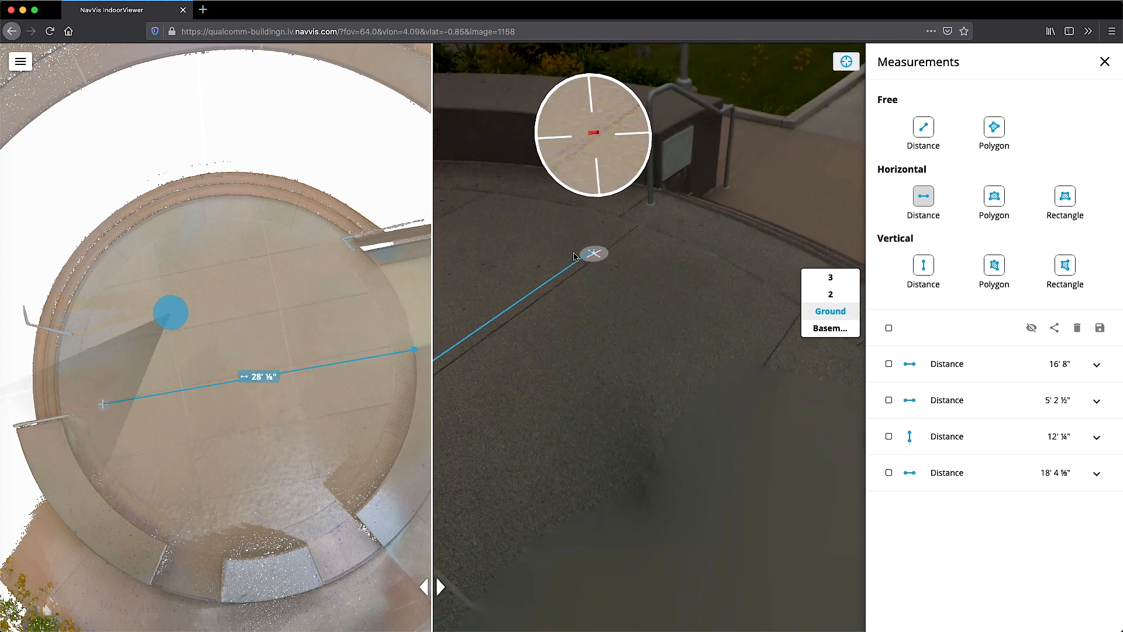
{"action": "left_click_drag", "start_coordinate": [593, 252], "coordinate": [658, 181]}
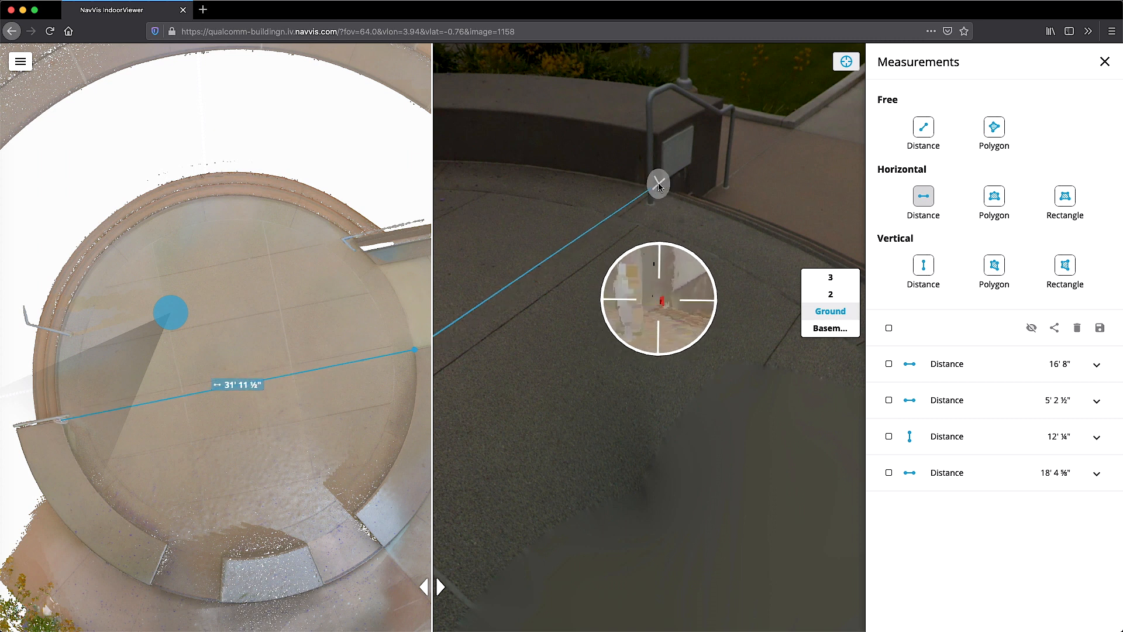
{"action": "left_click_drag", "start_coordinate": [657, 183], "coordinate": [657, 190]}
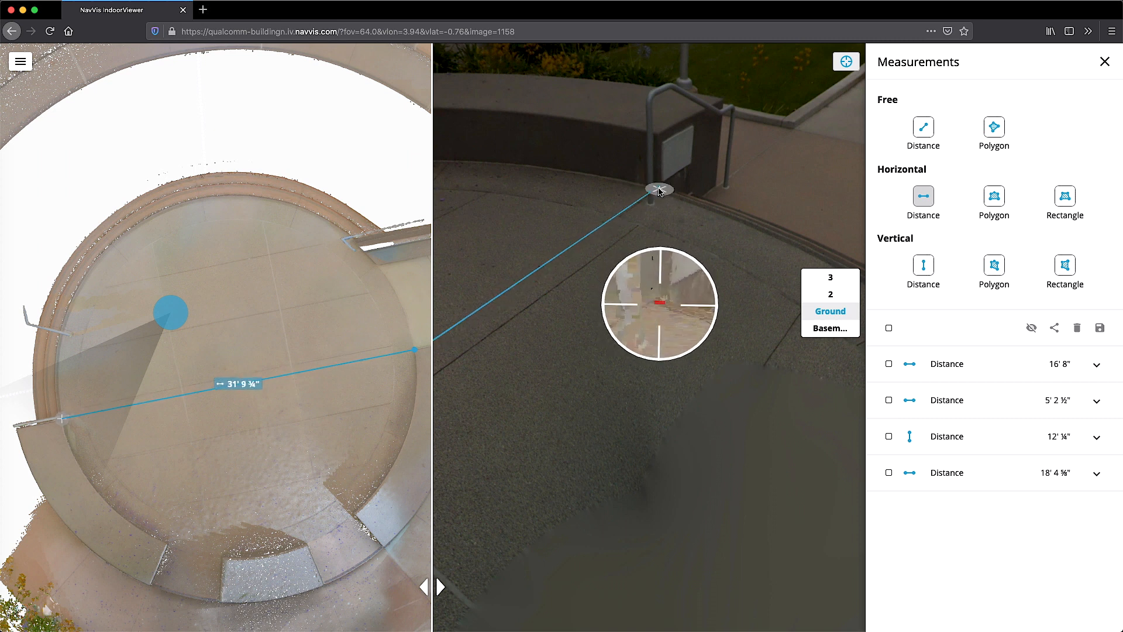
{"action": "left_click", "coordinate": [702, 548]}
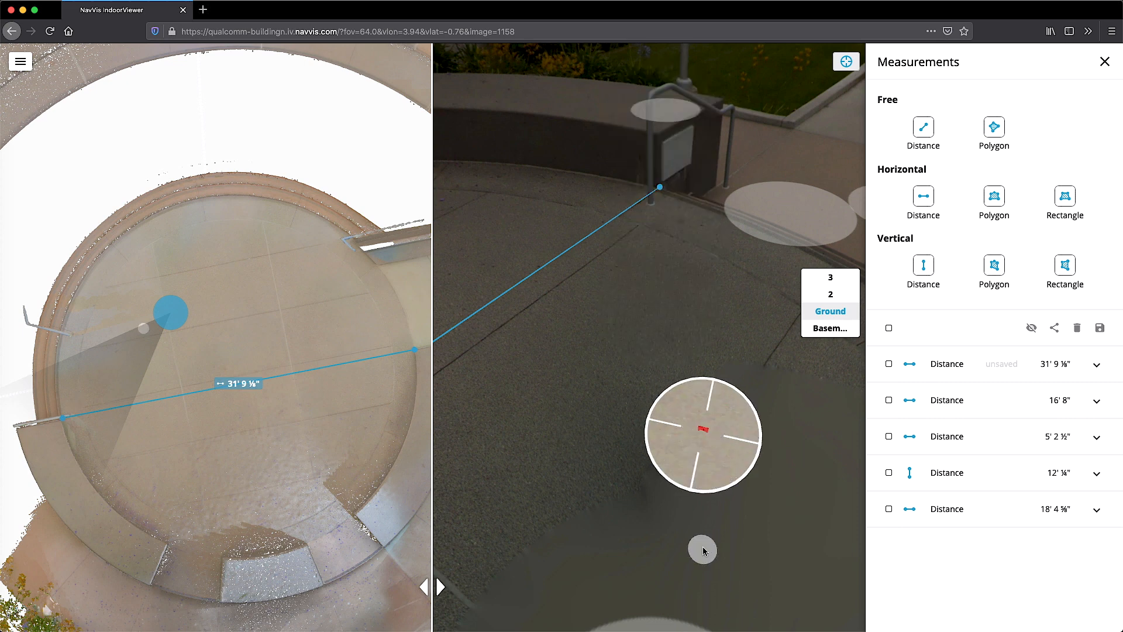